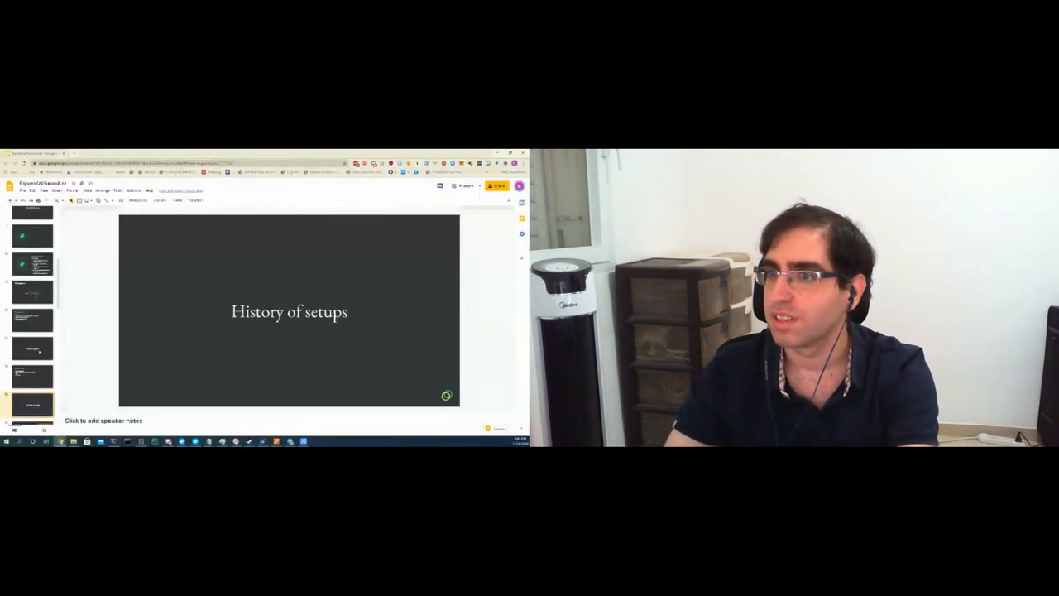
# Present the Espero deck full-screen and advance to the 'What is Espero?' slide.
pyautogui.click(465, 185)
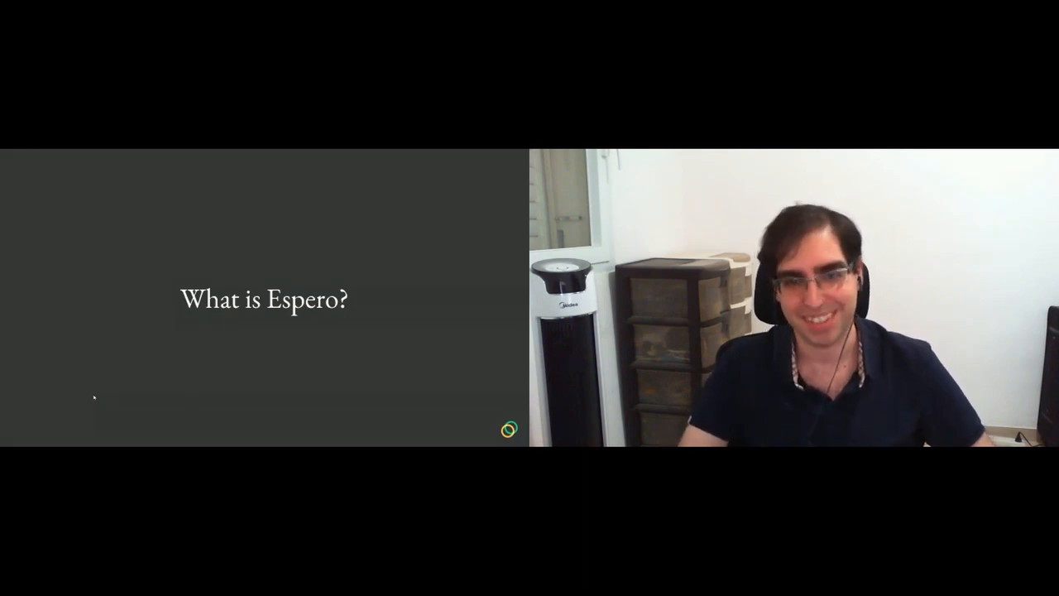
pyautogui.press('Right')
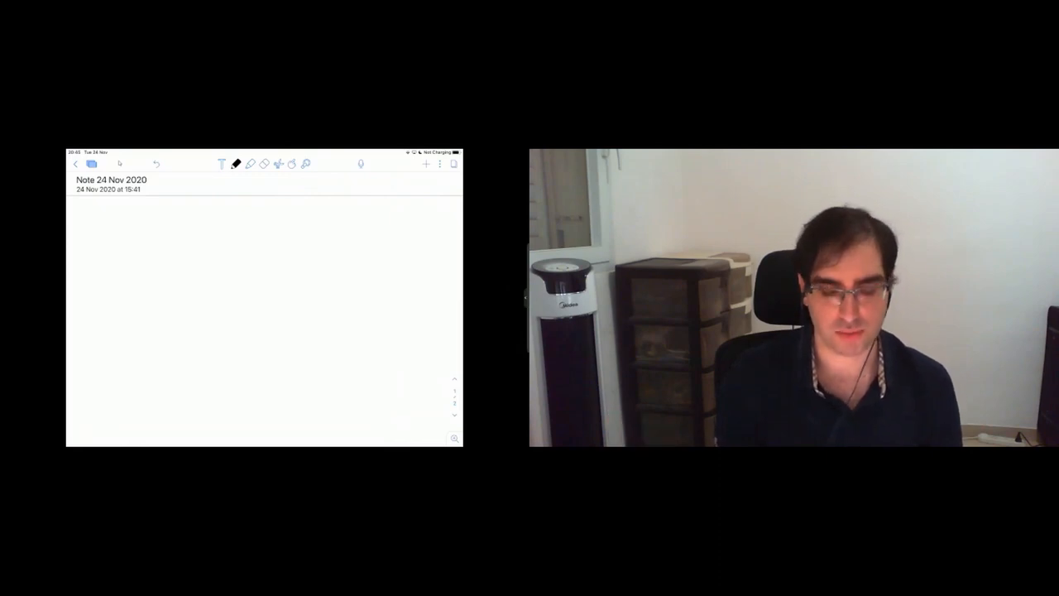
# Handwrite a P near the page's top left with a tau symbol beneath it.
pyautogui.moveTo(132, 227); pyautogui.dragTo(140, 213)
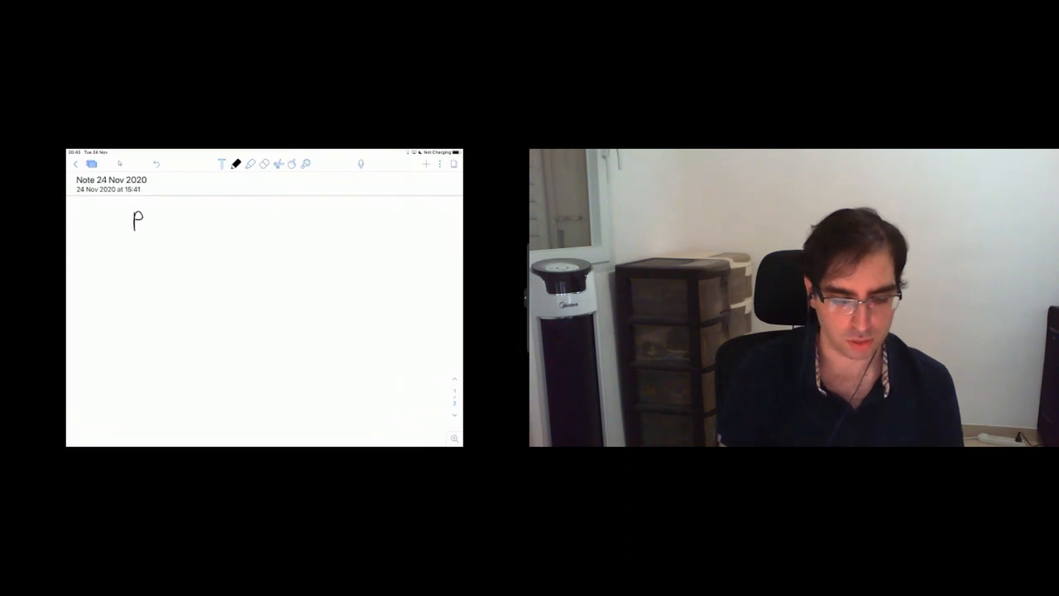
pyautogui.moveTo(140, 261); pyautogui.dragTo(153, 269)
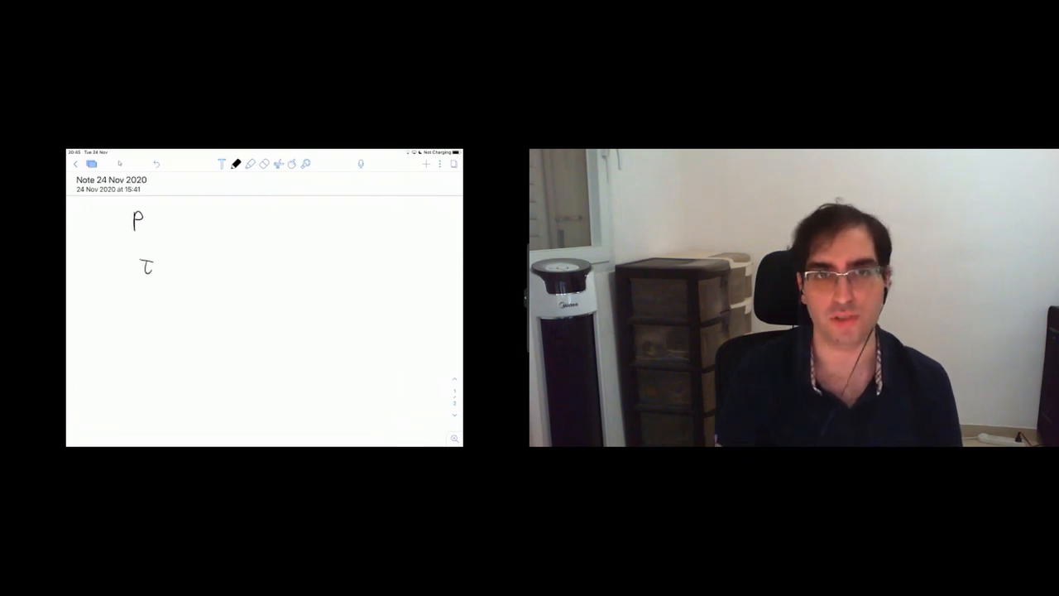
pyautogui.moveTo(161, 263); pyautogui.dragTo(181, 266)
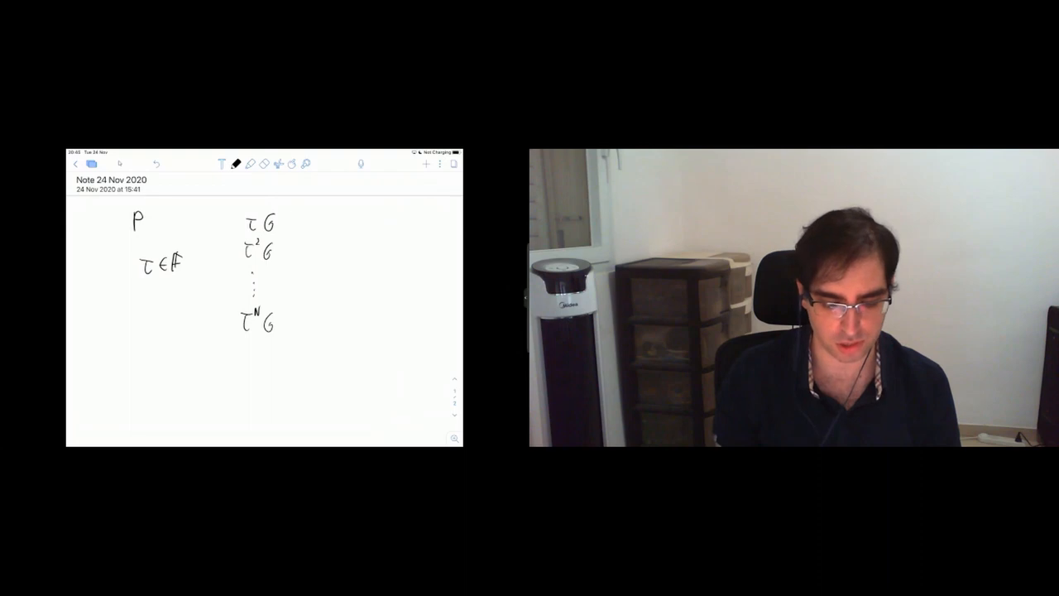
# Extend the circled τ1 powers column, note N = 2^28, and add P2 handwriting.
pyautogui.moveTo(200, 352); pyautogui.dragTo(217, 354)
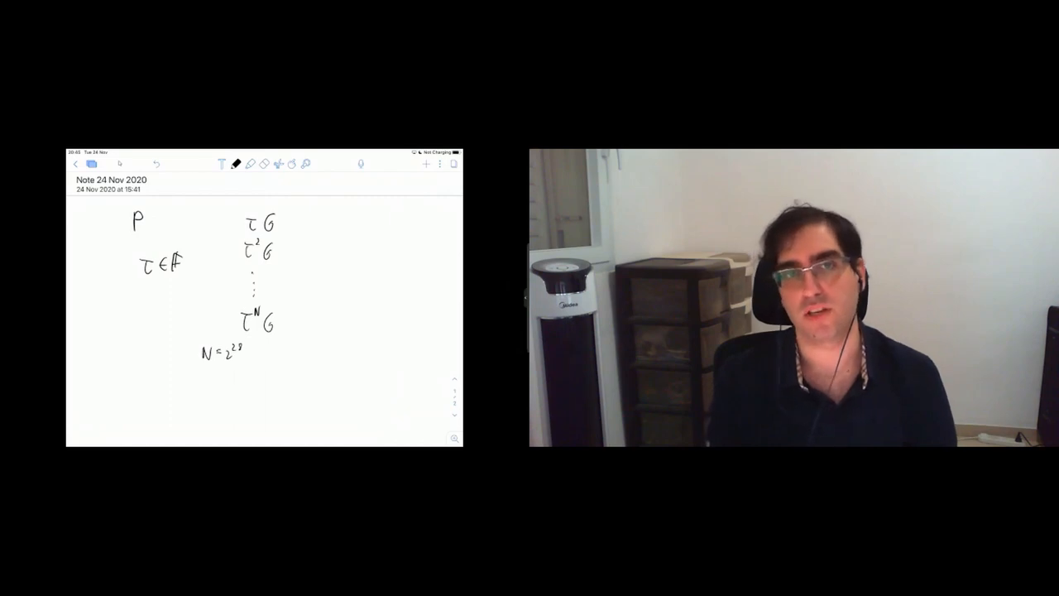
pyautogui.moveTo(240, 203); pyautogui.dragTo(240, 331)
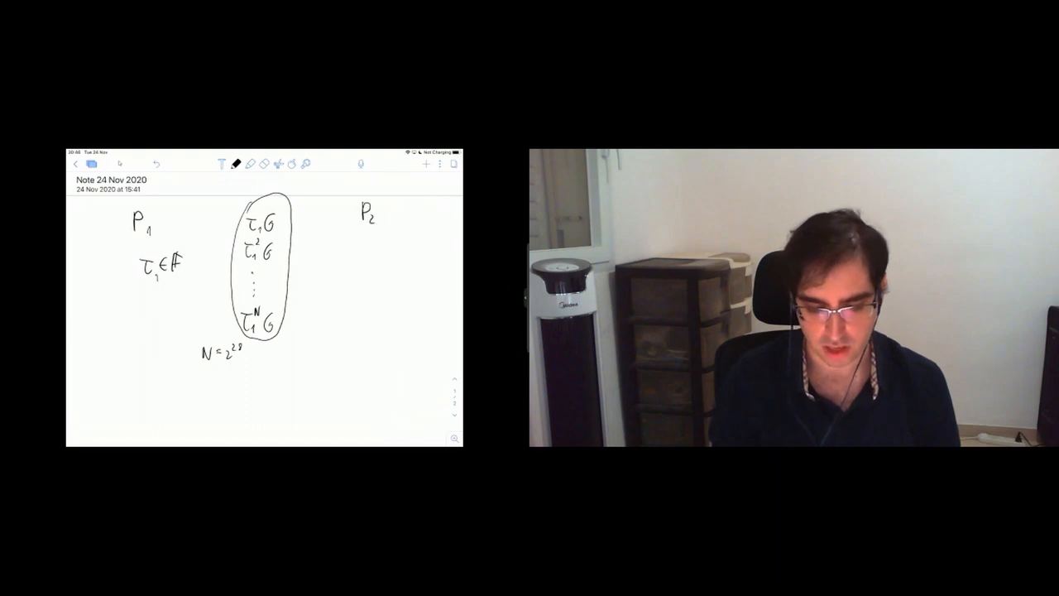
pyautogui.moveTo(293, 246); pyautogui.dragTo(339, 245)
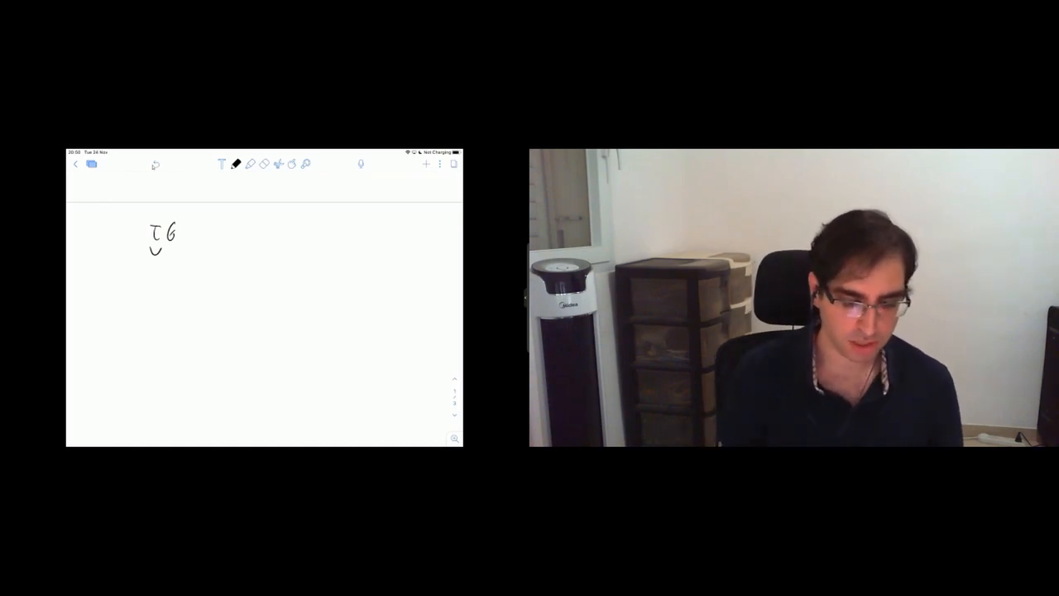
# Handwrite τ^i G → 0 to the right of τG.
pyautogui.moveTo(238, 233); pyautogui.dragTo(247, 231)
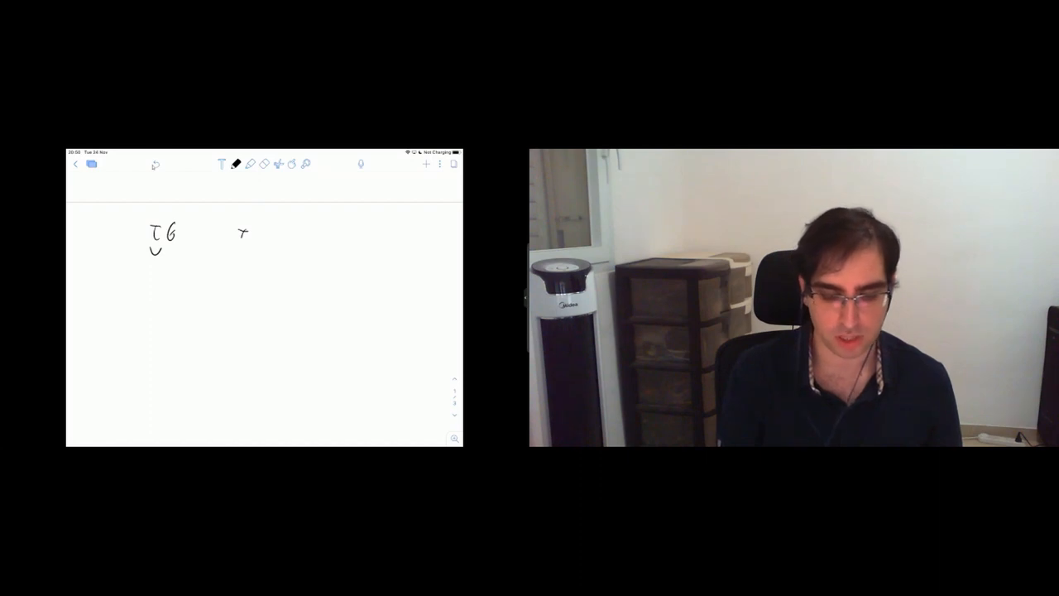
pyautogui.moveTo(240, 236); pyautogui.dragTo(273, 240)
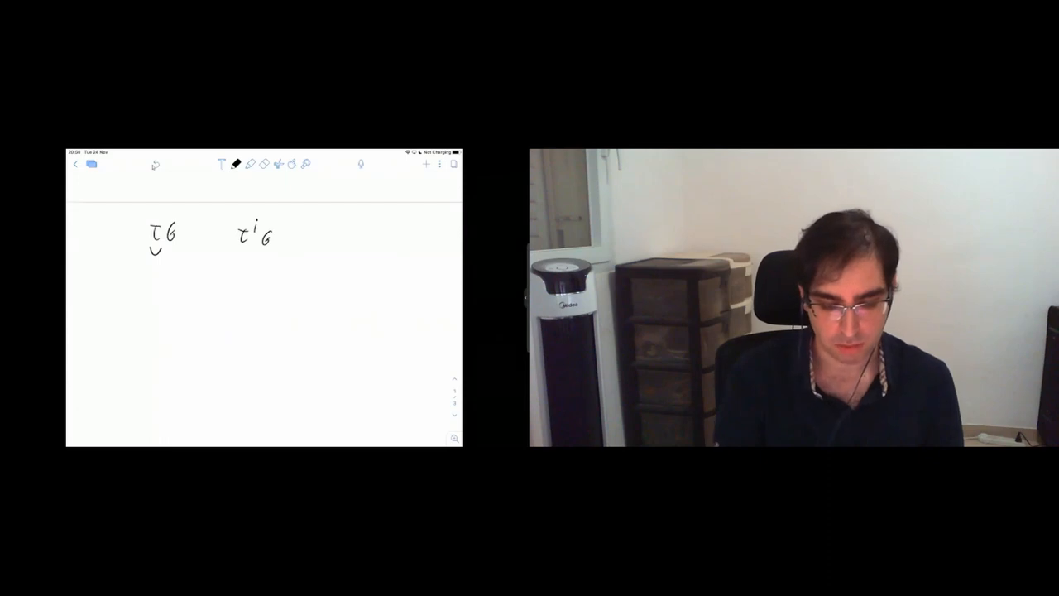
pyautogui.moveTo(277, 236); pyautogui.dragTo(313, 238)
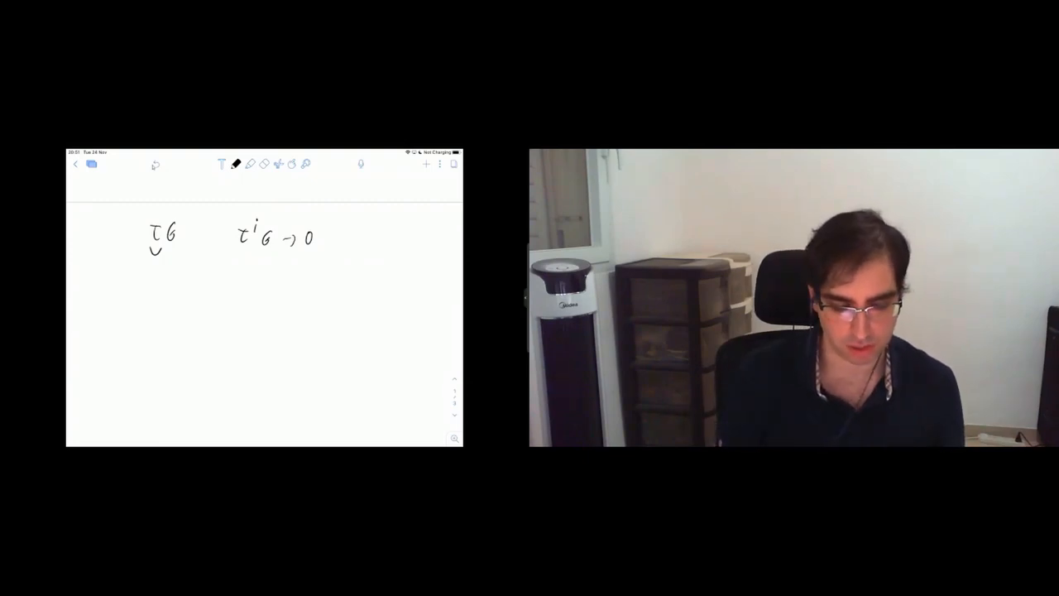
# Write τ(G+T) with an arrow to τG + (τ mod 3)T, plus -T, -2T below.
pyautogui.moveTo(236, 281); pyautogui.dragTo(256, 286)
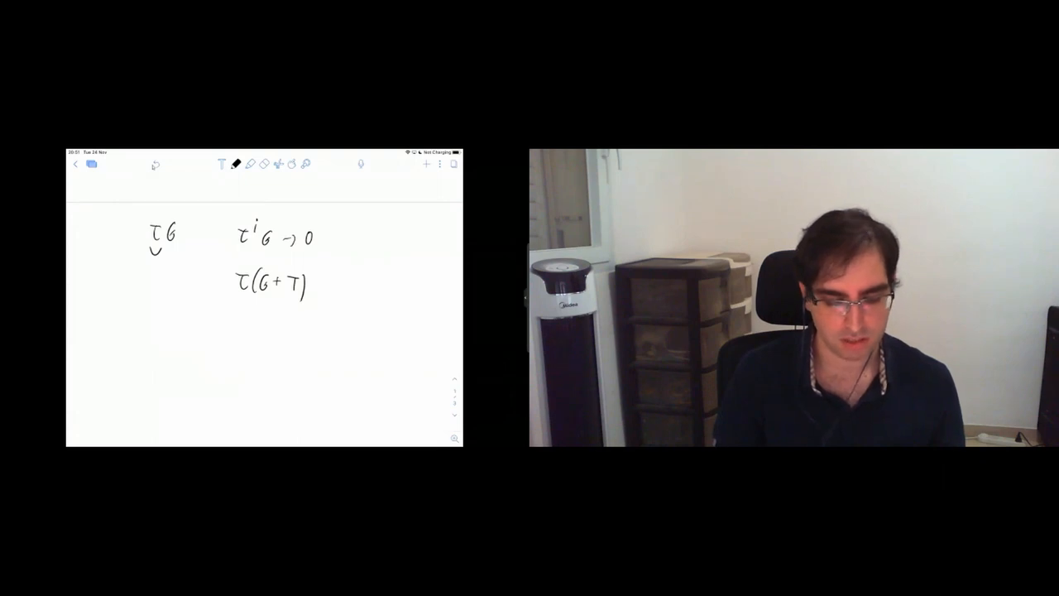
pyautogui.moveTo(261, 306); pyautogui.dragTo(245, 344)
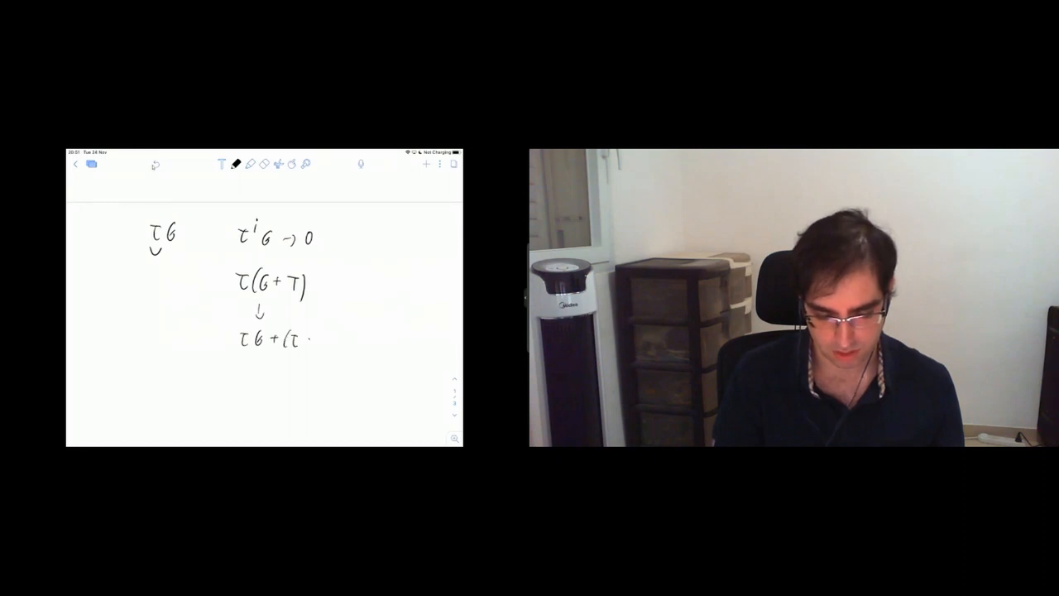
pyautogui.write('mod 3)T')
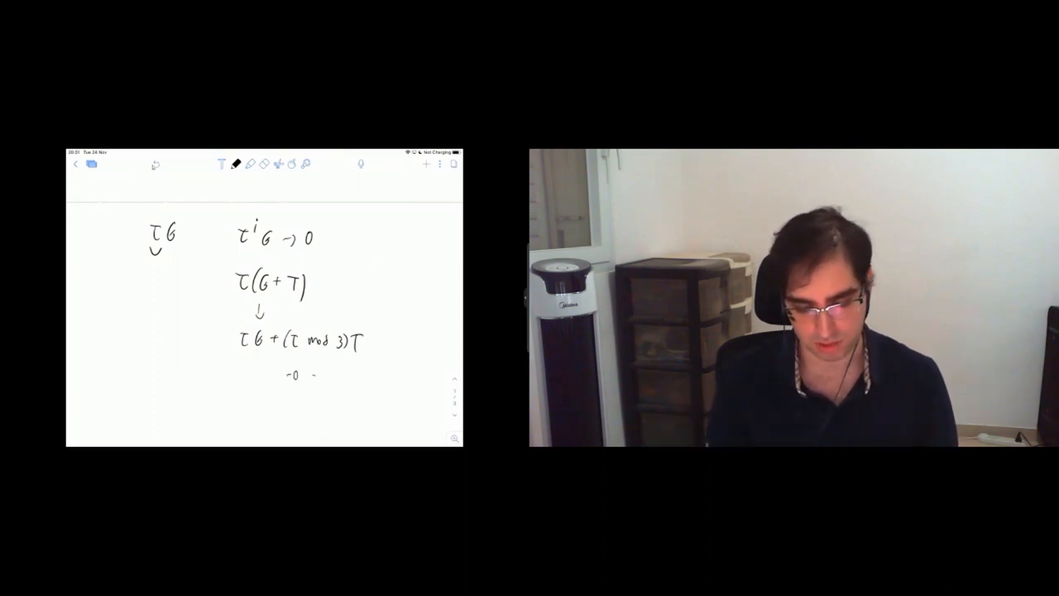
pyautogui.write('-T,-2T')
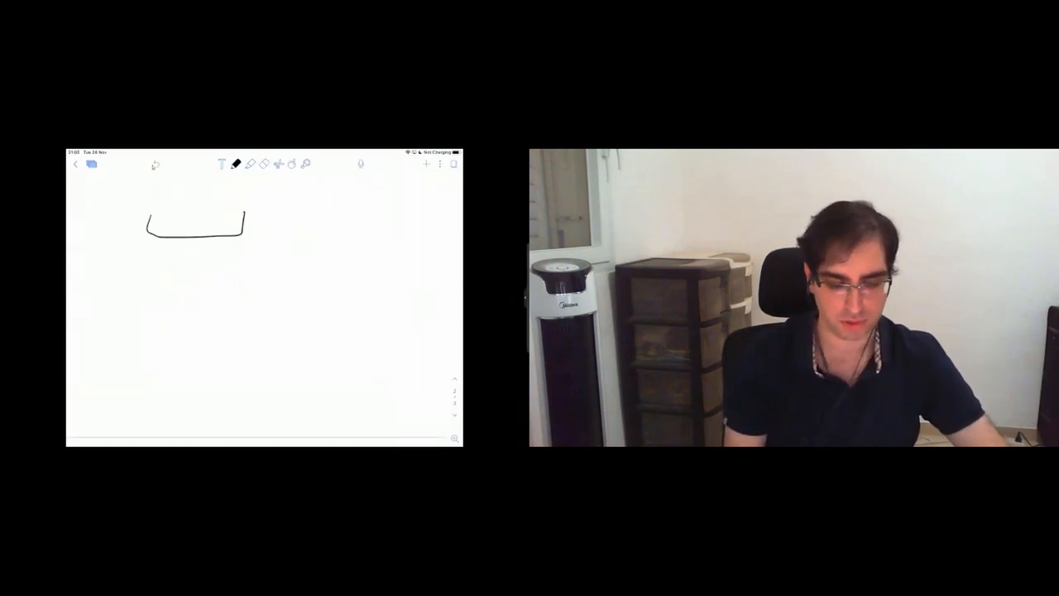
# Draw the second and third timeline segments and a short bracket beneath P1.
pyautogui.moveTo(244, 232); pyautogui.dragTo(355, 231)
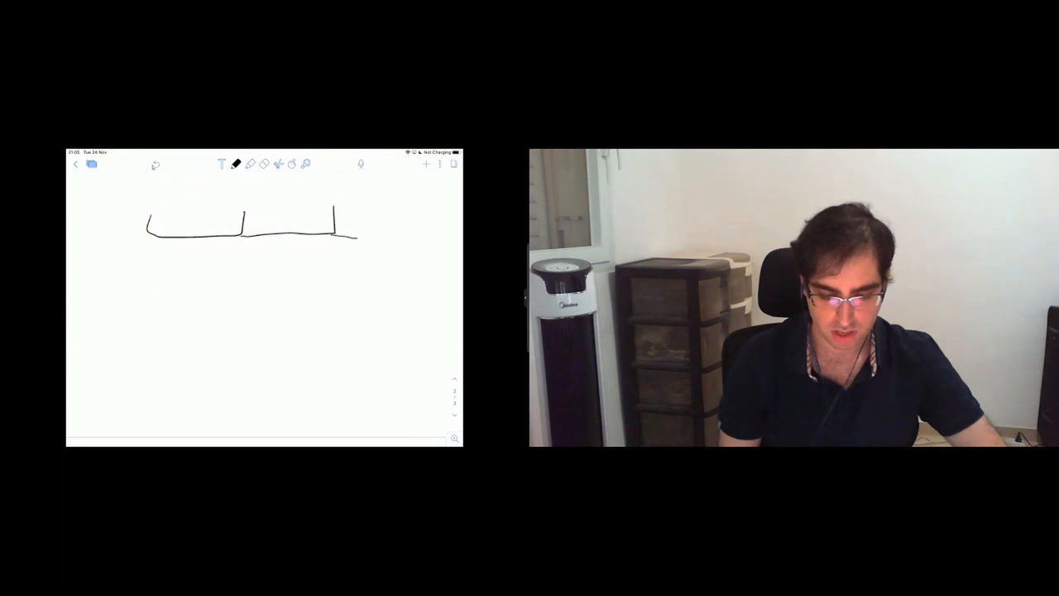
pyautogui.moveTo(335, 232); pyautogui.dragTo(417, 207)
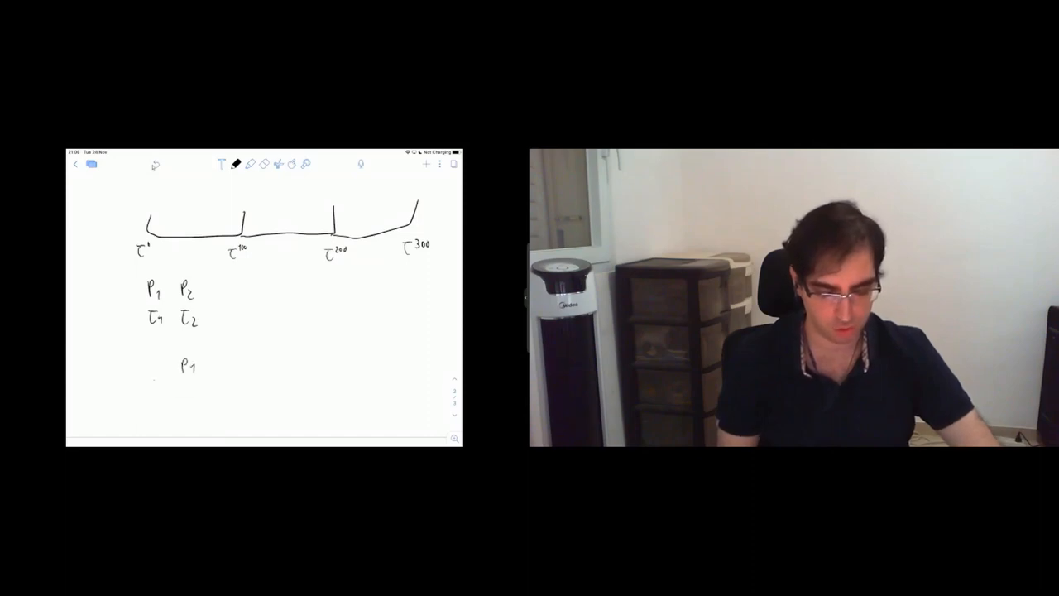
pyautogui.moveTo(153, 372); pyautogui.dragTo(224, 406)
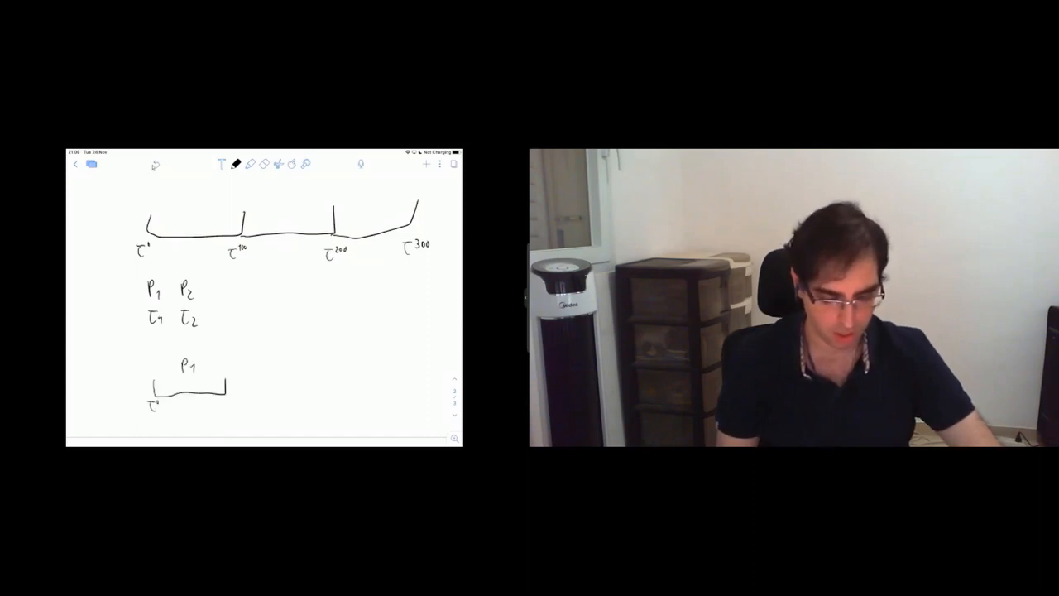